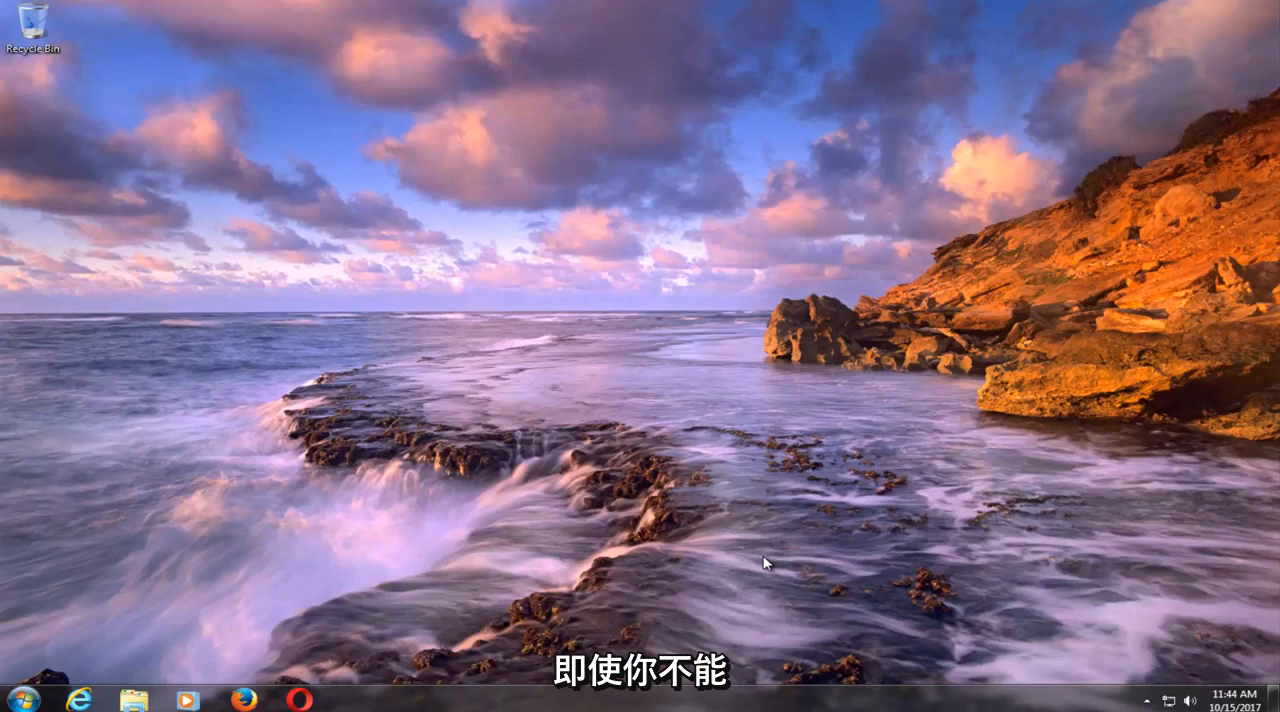
{"action": "mouse_move", "coordinate": [25, 386]}
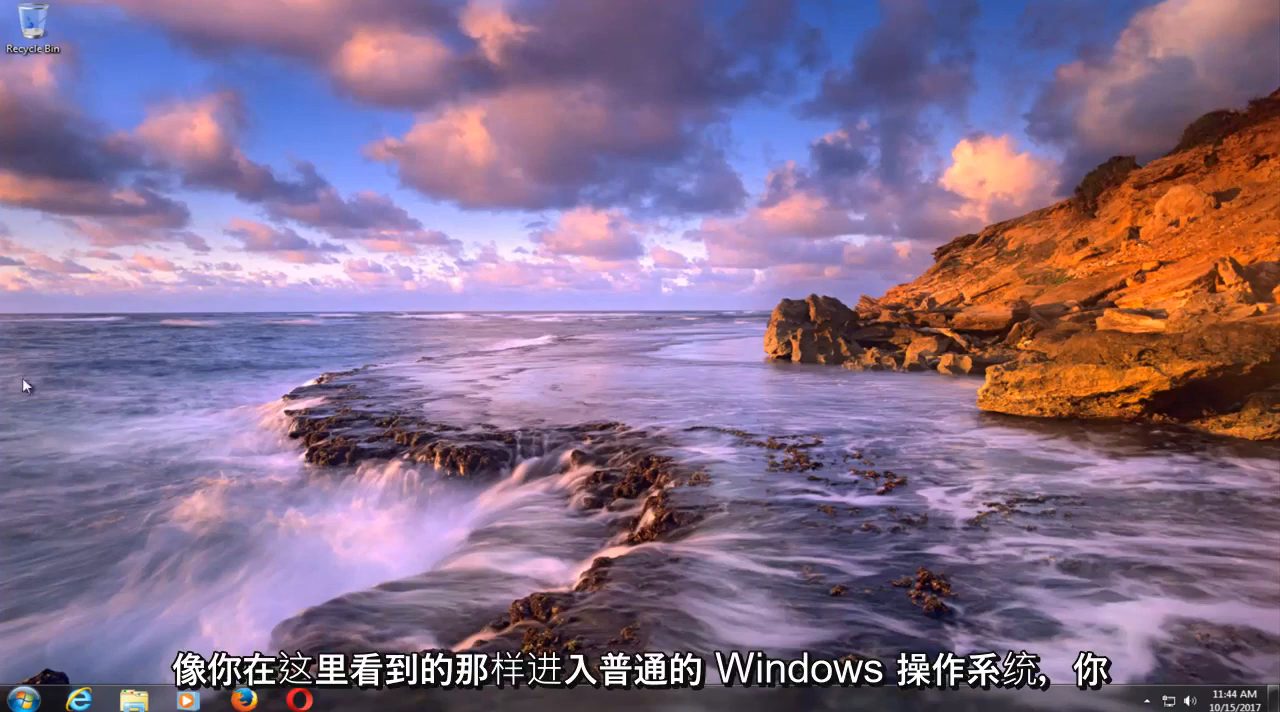
{"action": "mouse_move", "coordinate": [585, 375]}
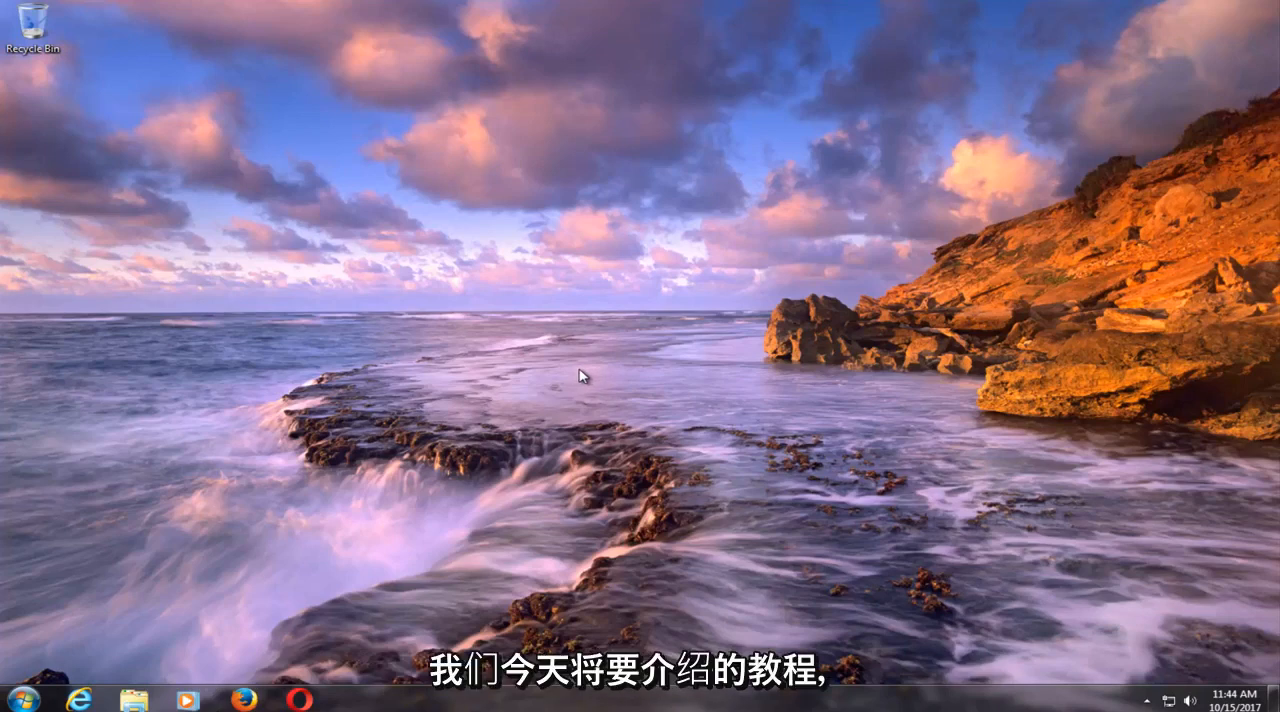
{"action": "mouse_move", "coordinate": [203, 384]}
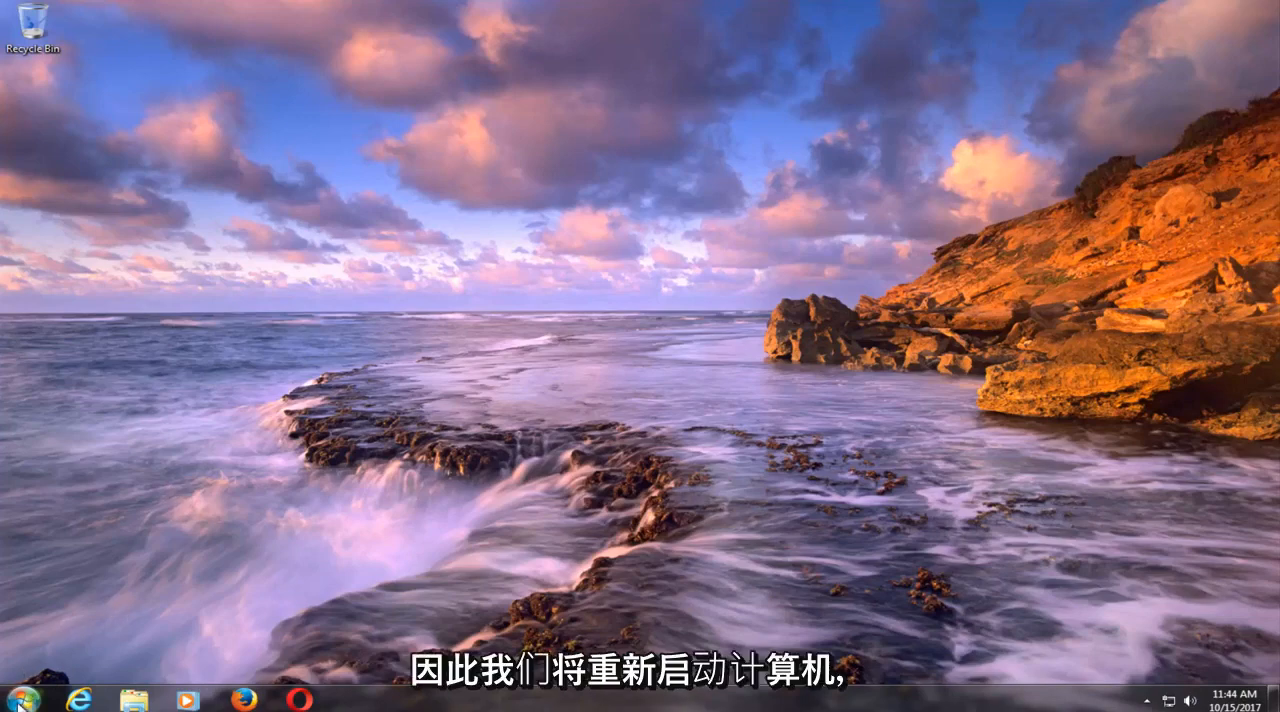
Restart the computer from the Start menu's Shut down options
{"action": "left_click", "coordinate": [20, 698]}
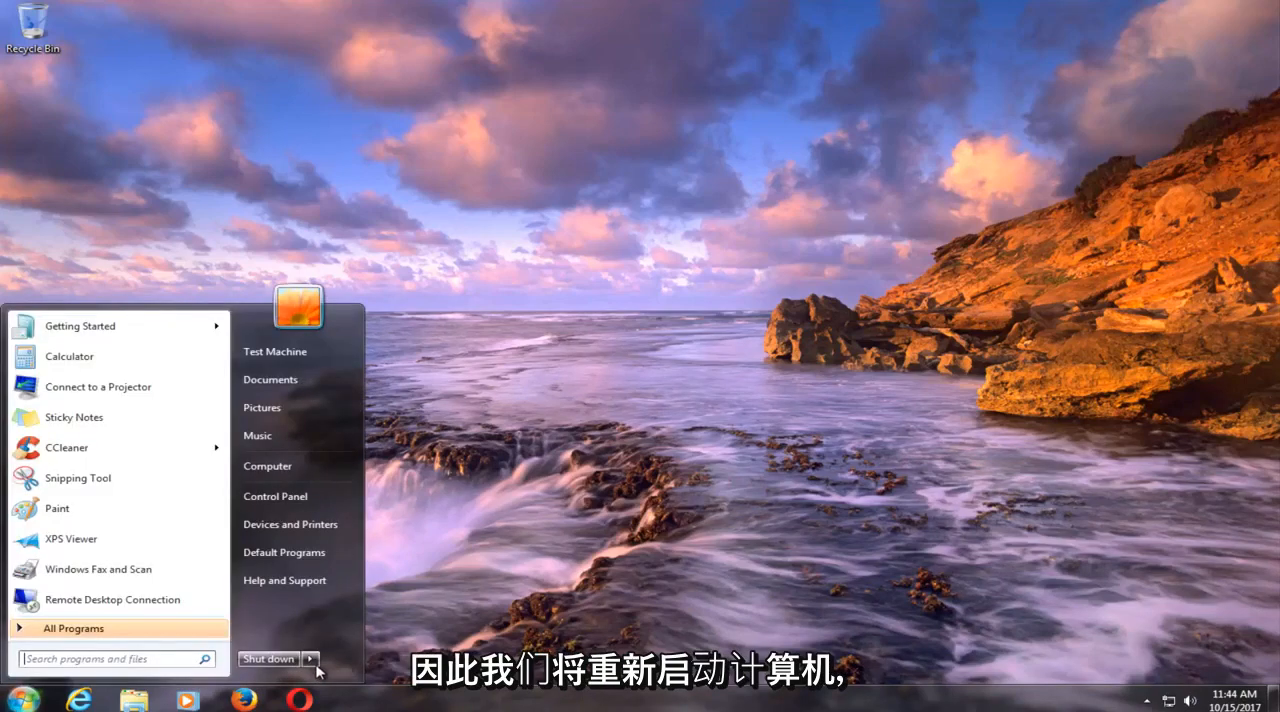
{"action": "left_click", "coordinate": [309, 658]}
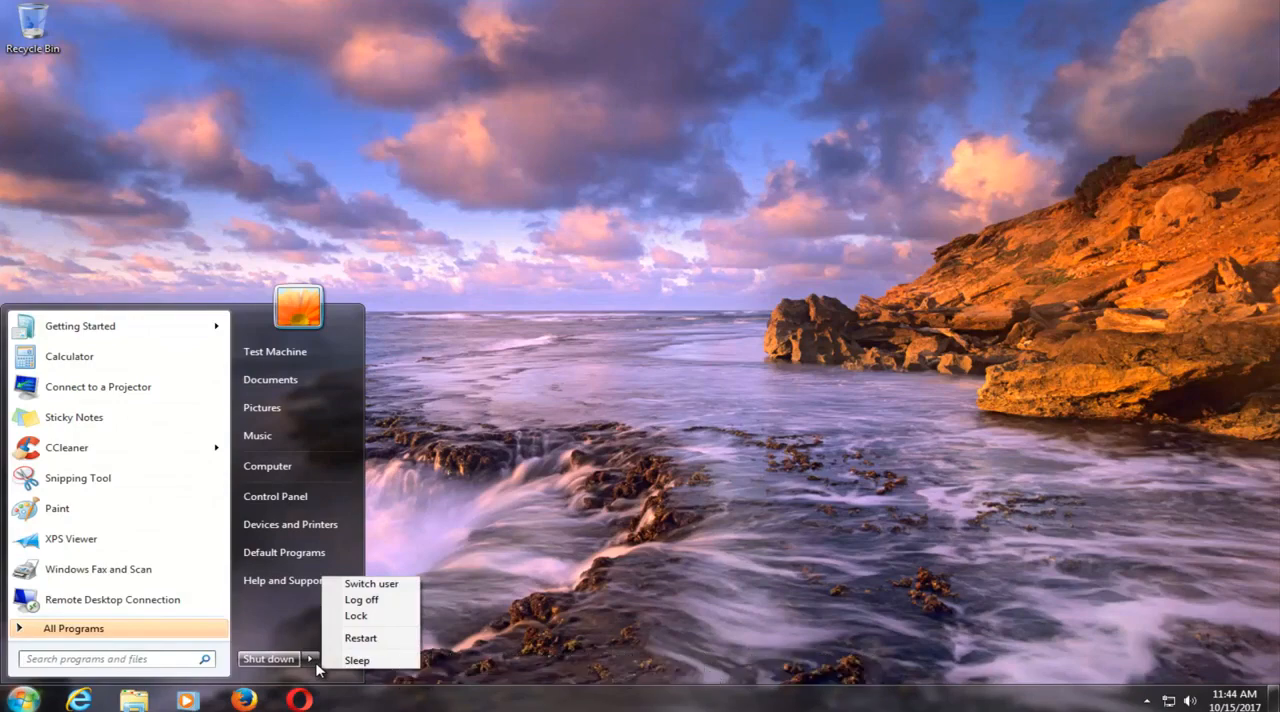
{"action": "mouse_move", "coordinate": [365, 645]}
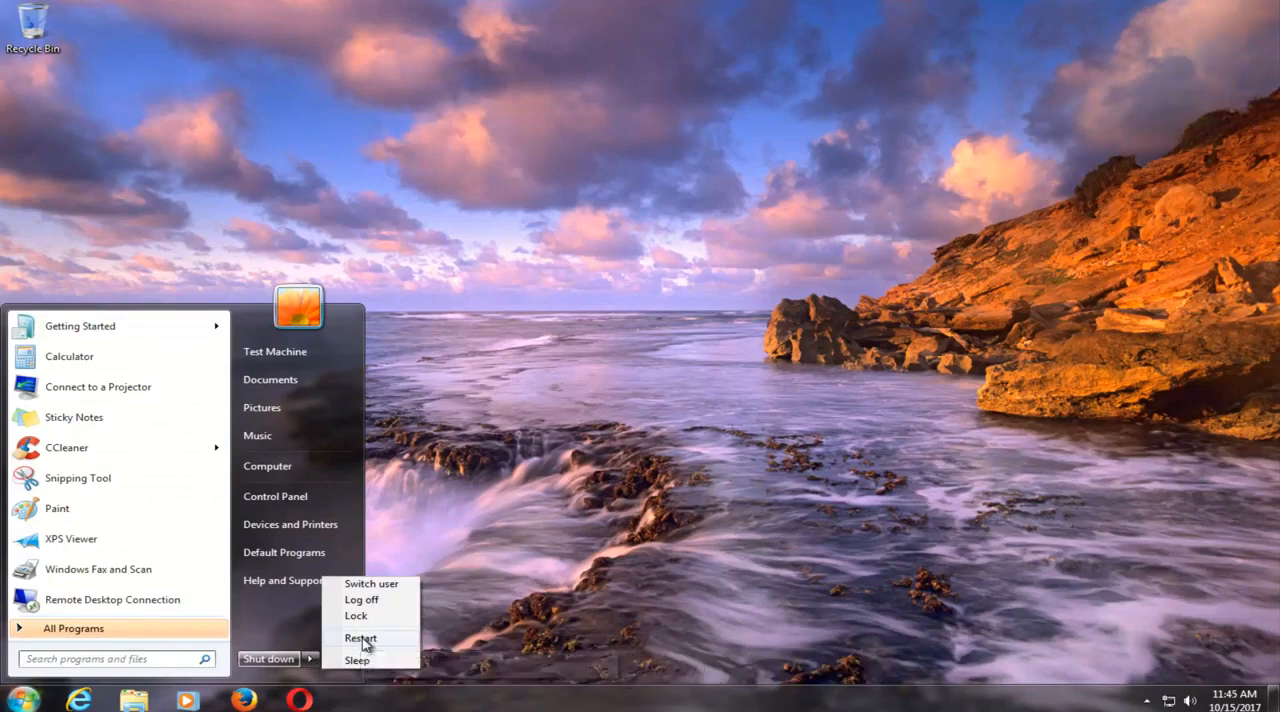
{"action": "left_click", "coordinate": [360, 638]}
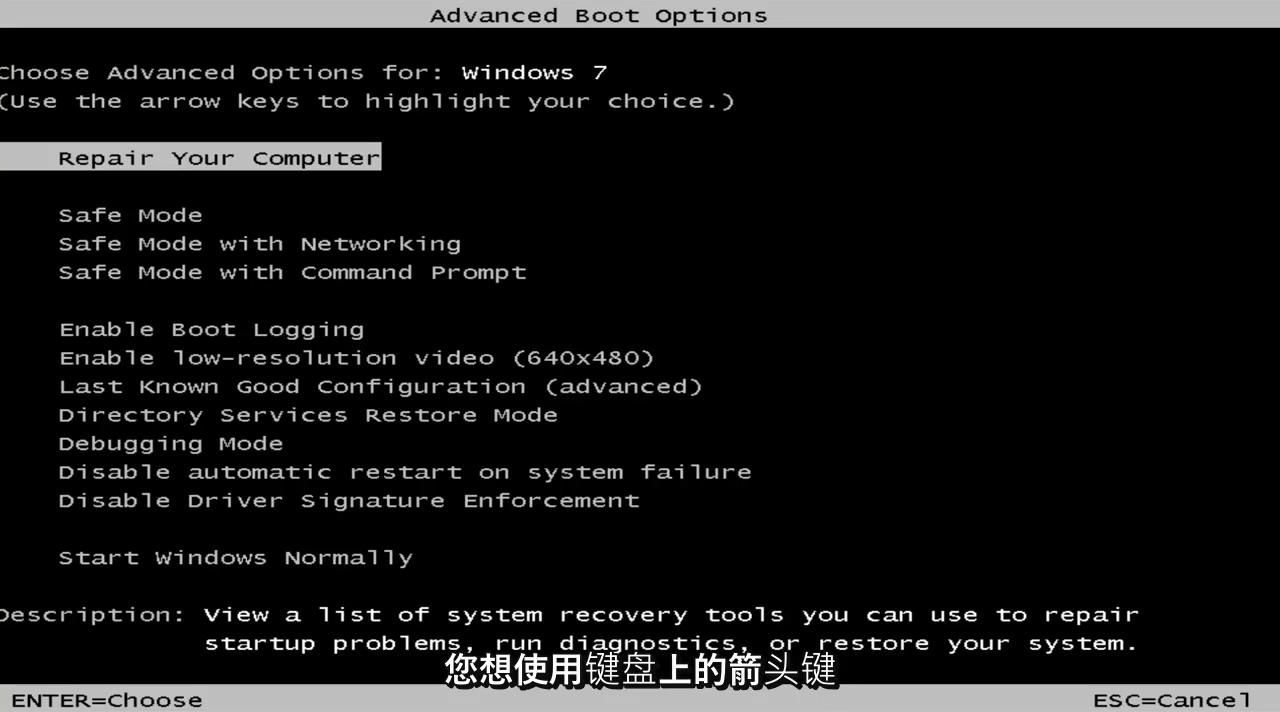
Browse Safe Mode, Safe Mode with Networking and Command Prompt, then settle on Safe Mode
{"action": "key", "text": "Down"}
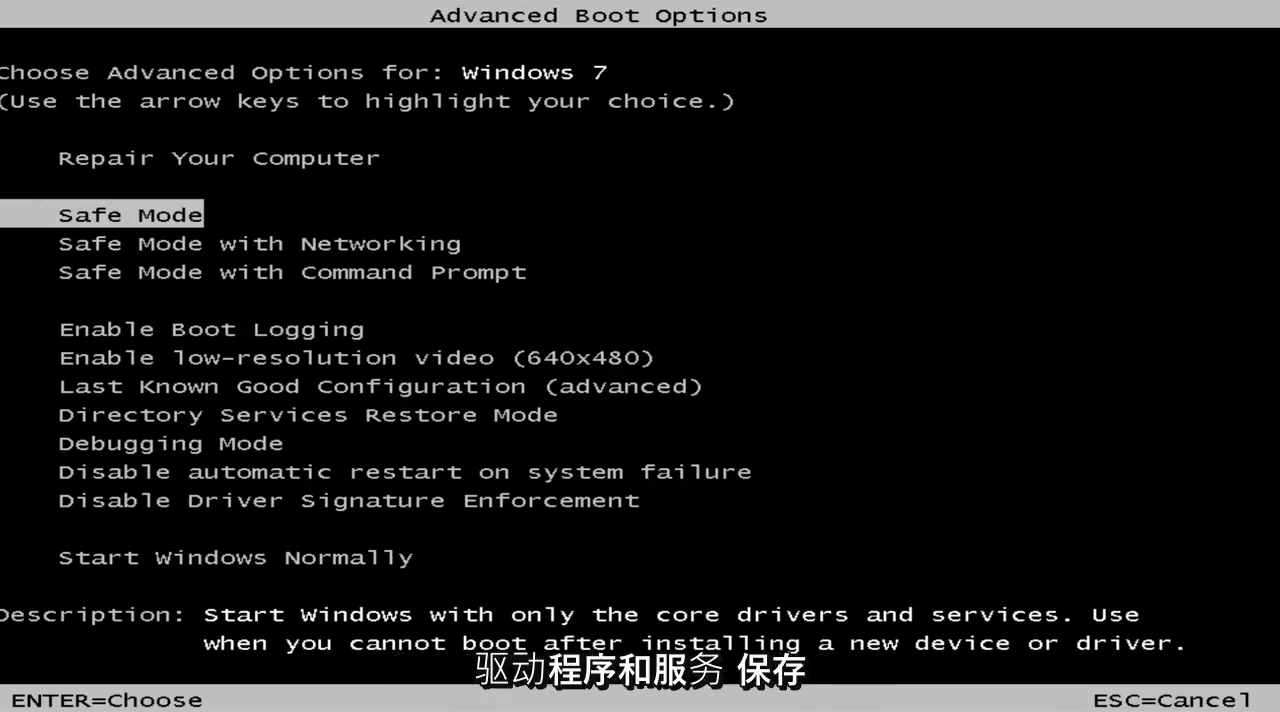
{"action": "key", "text": "Down"}
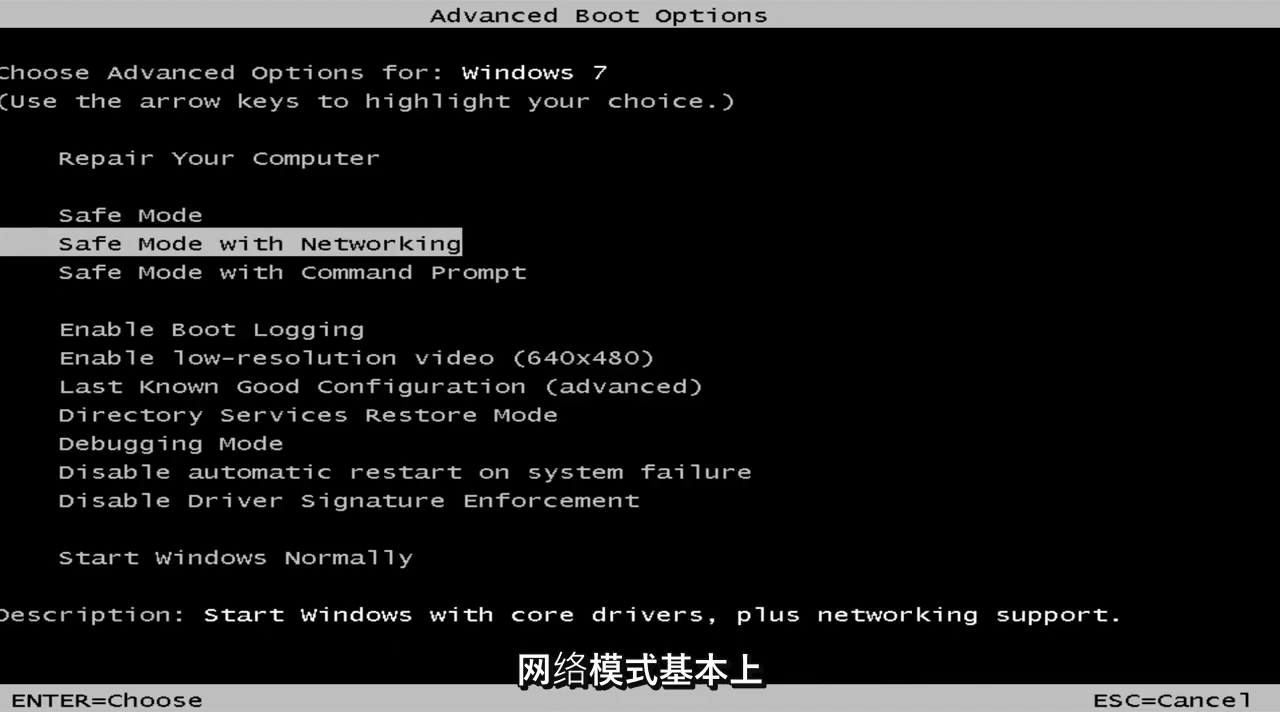
{"action": "key", "text": "Up"}
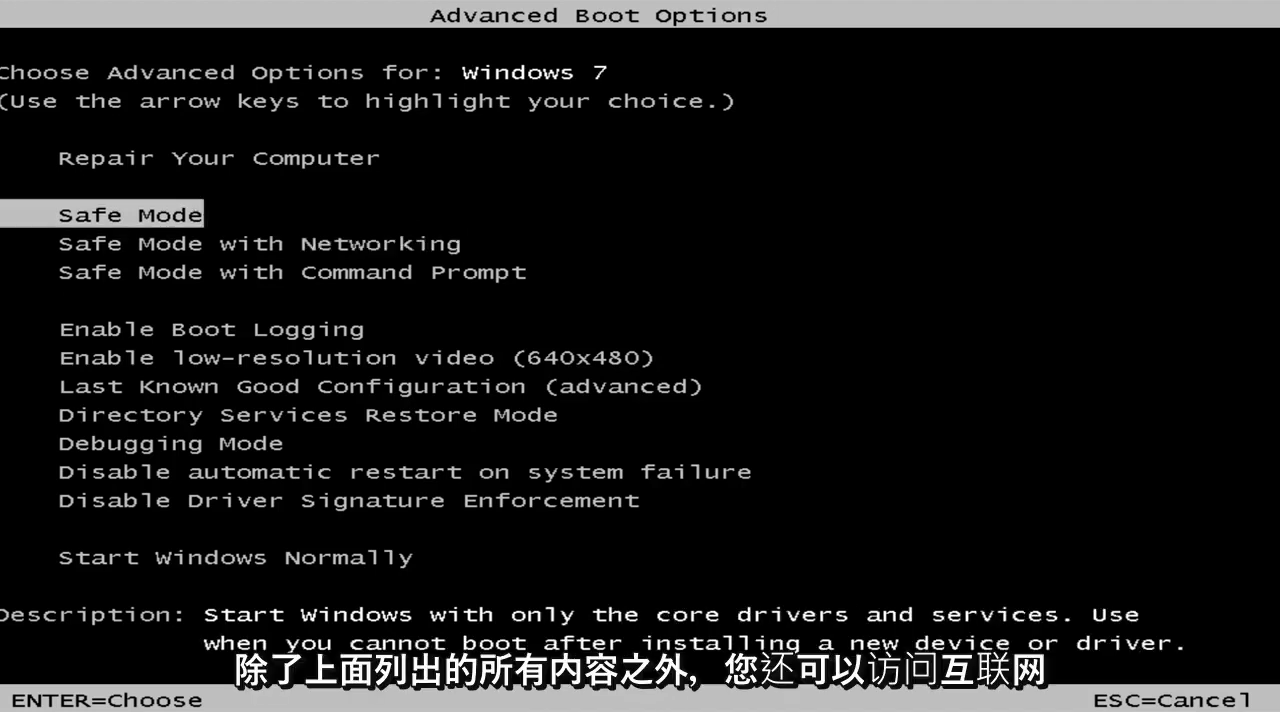
{"action": "key", "text": "down"}
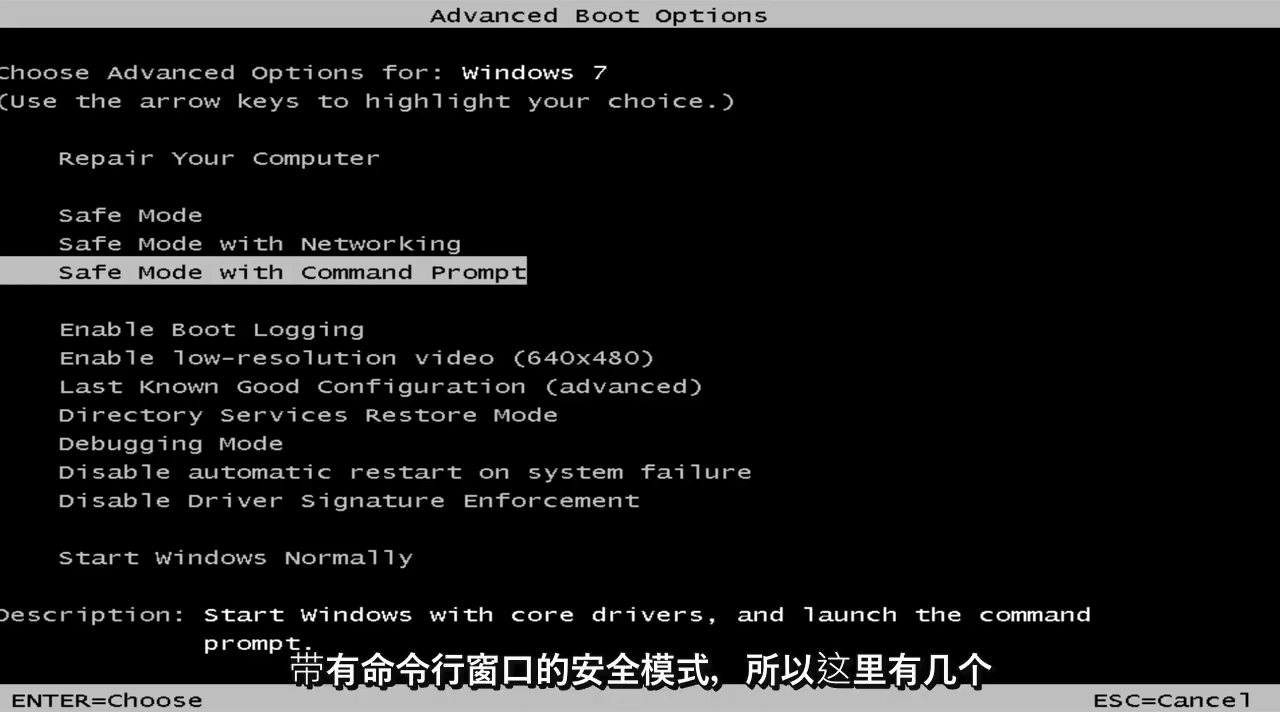
{"action": "key", "text": "up"}
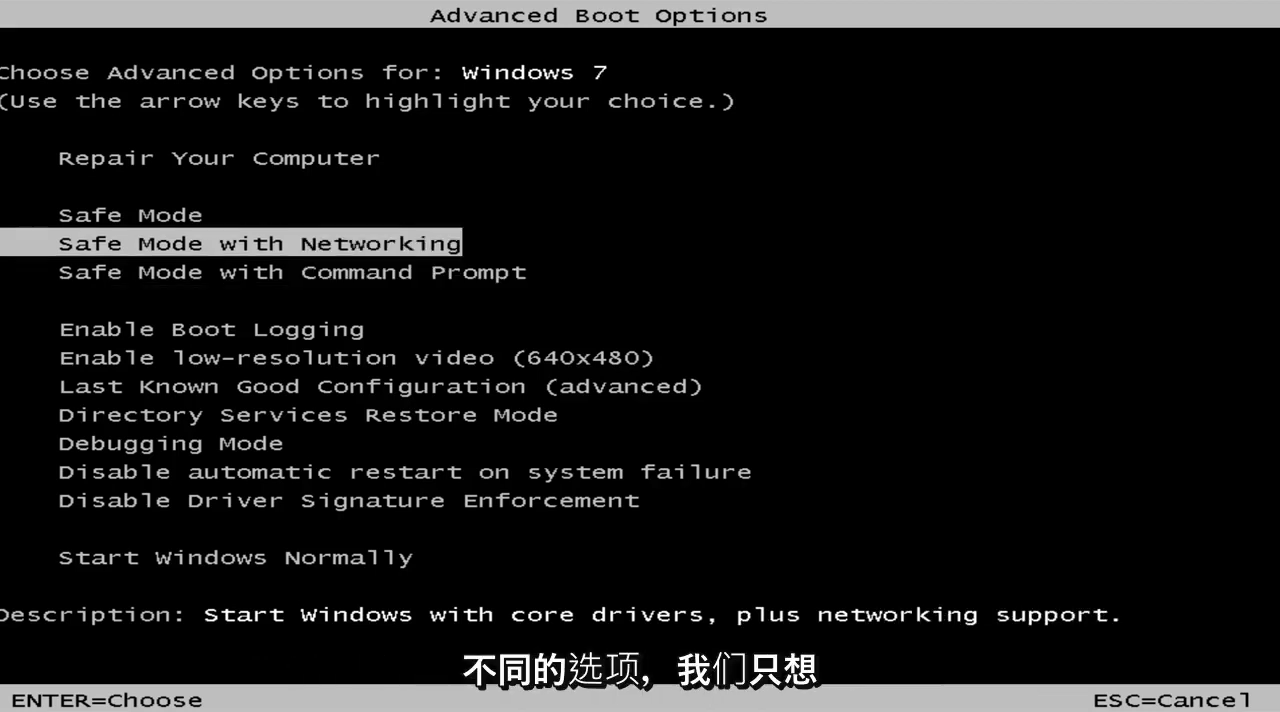
{"action": "key", "text": "Up"}
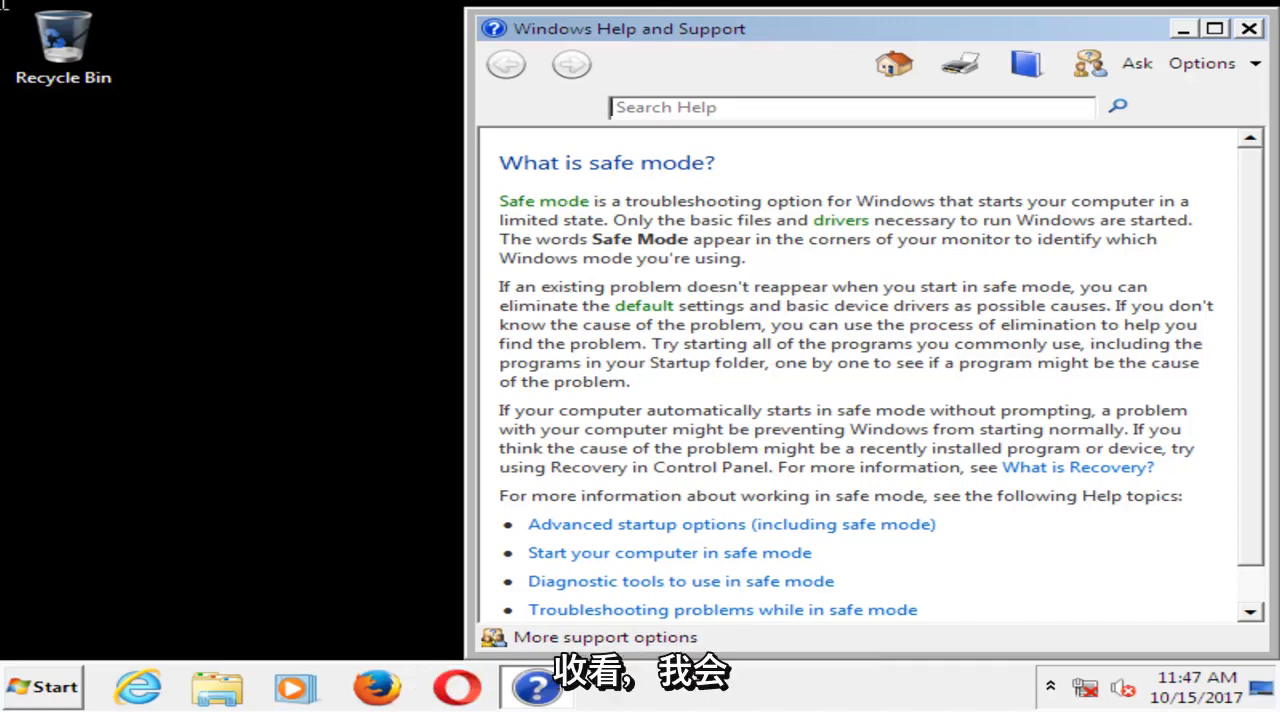
Close the 'What is safe mode?' Help and Support window
{"action": "left_click", "coordinate": [1248, 28]}
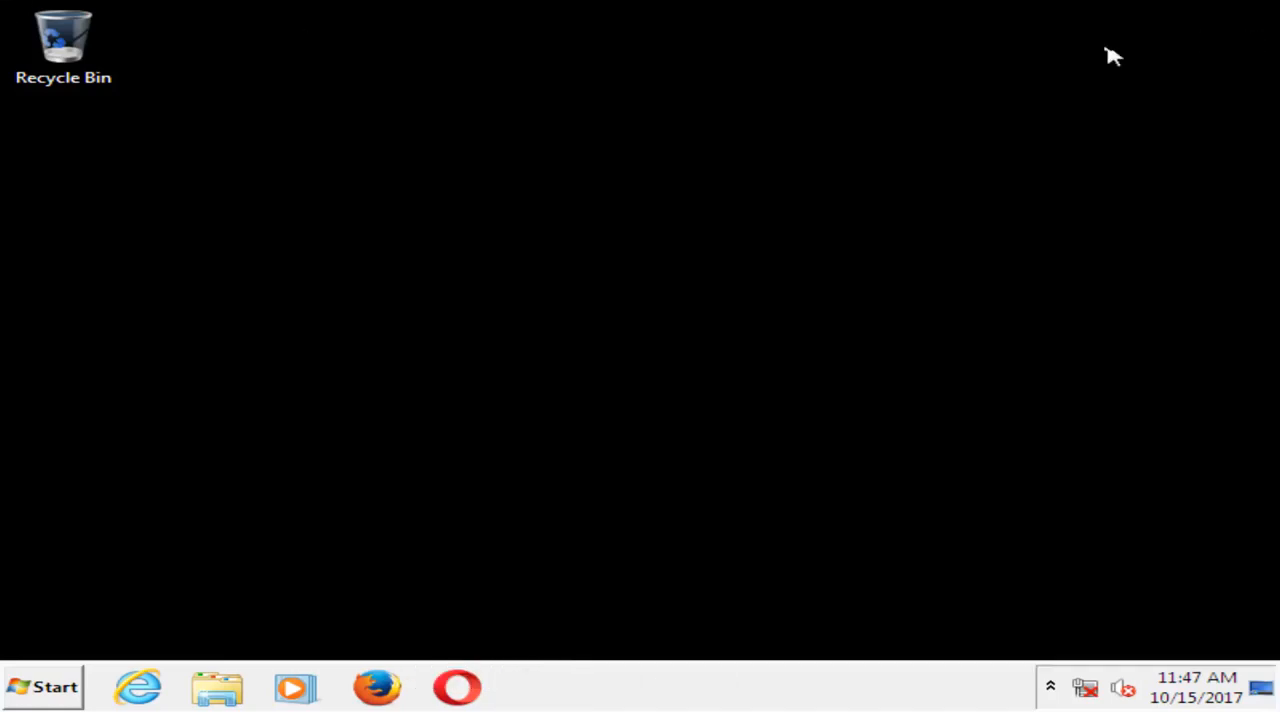